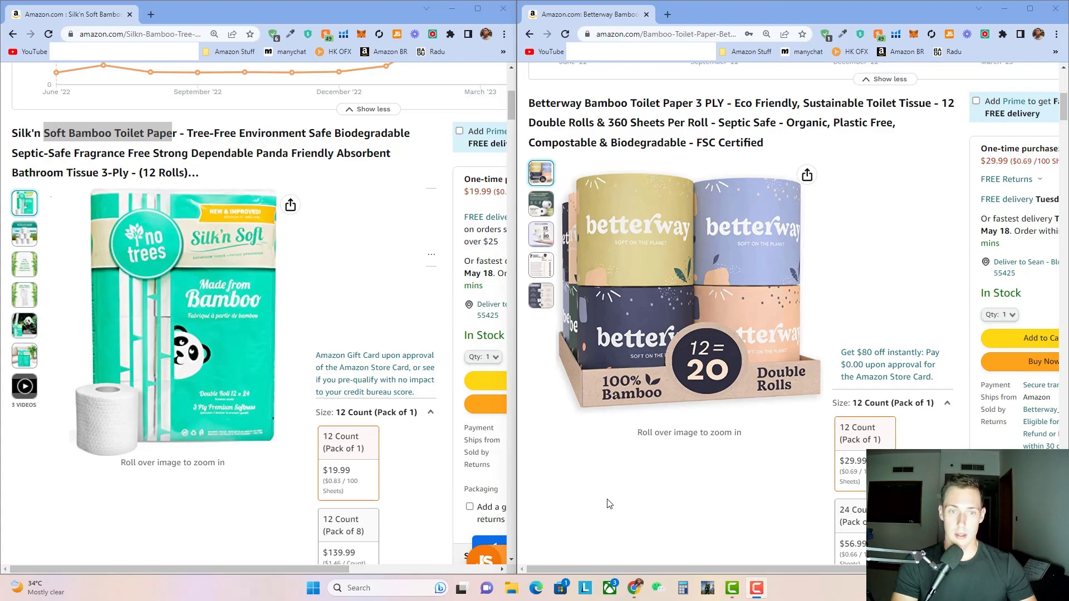
mouse_move(229, 524)
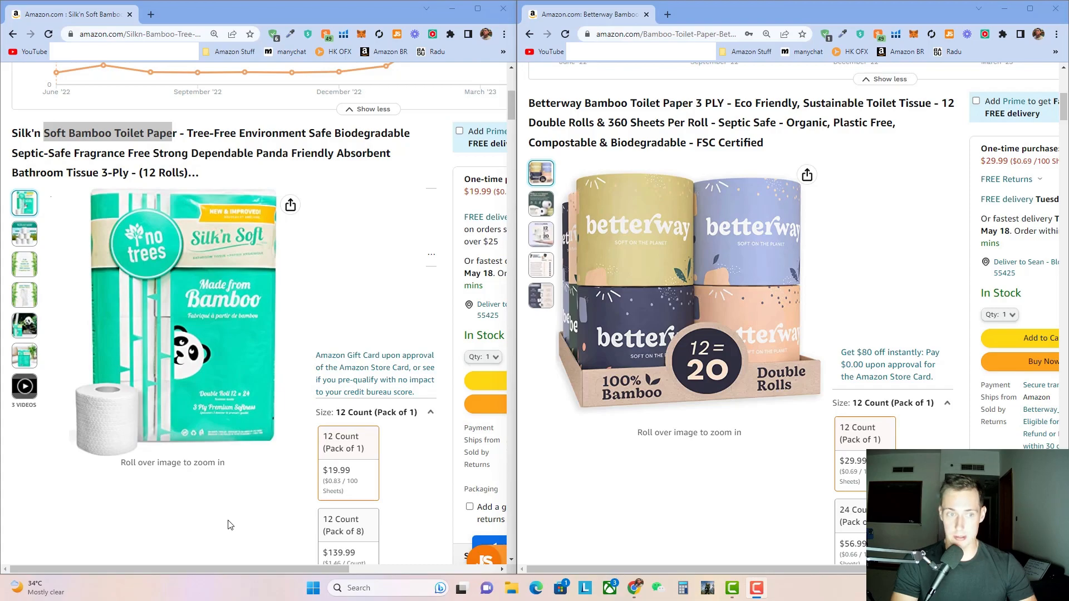
mouse_move(181, 243)
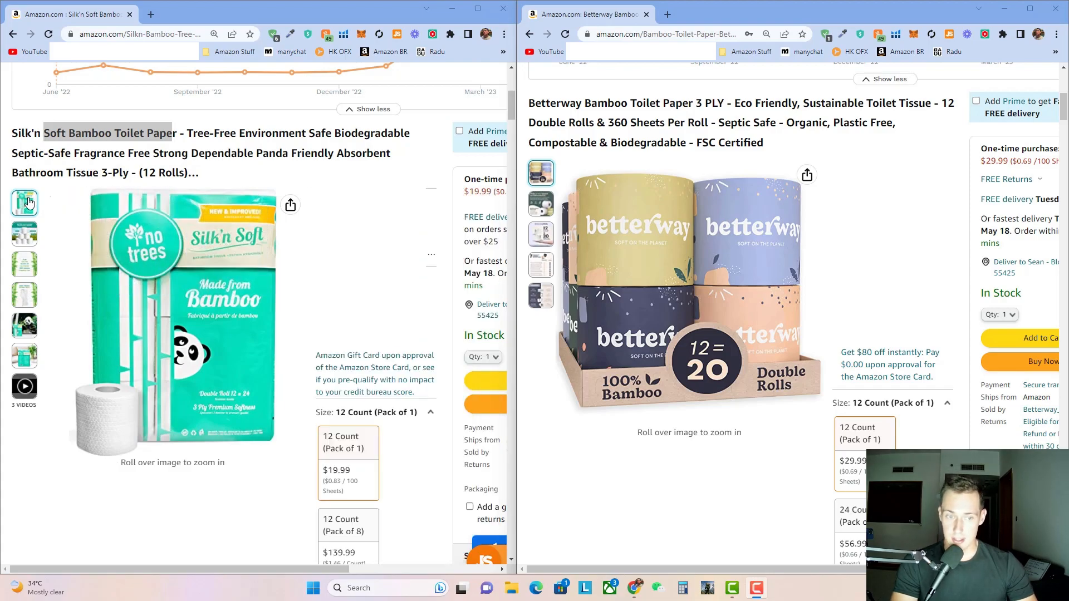
- Browse the Silk'n Soft gallery thumbnails to reach its product video
left_click(24, 234)
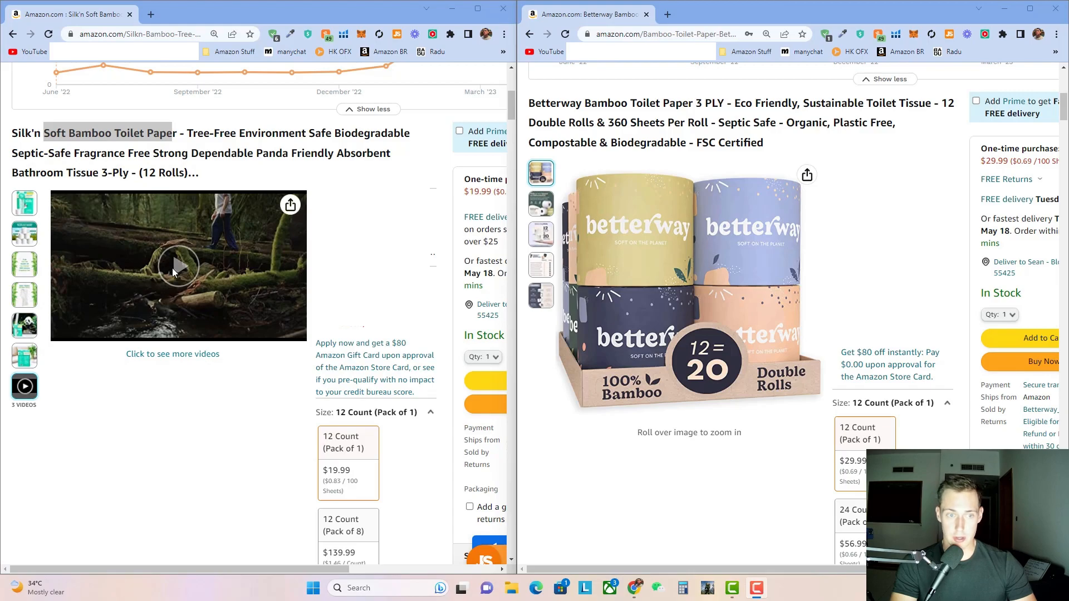
mouse_move(178, 315)
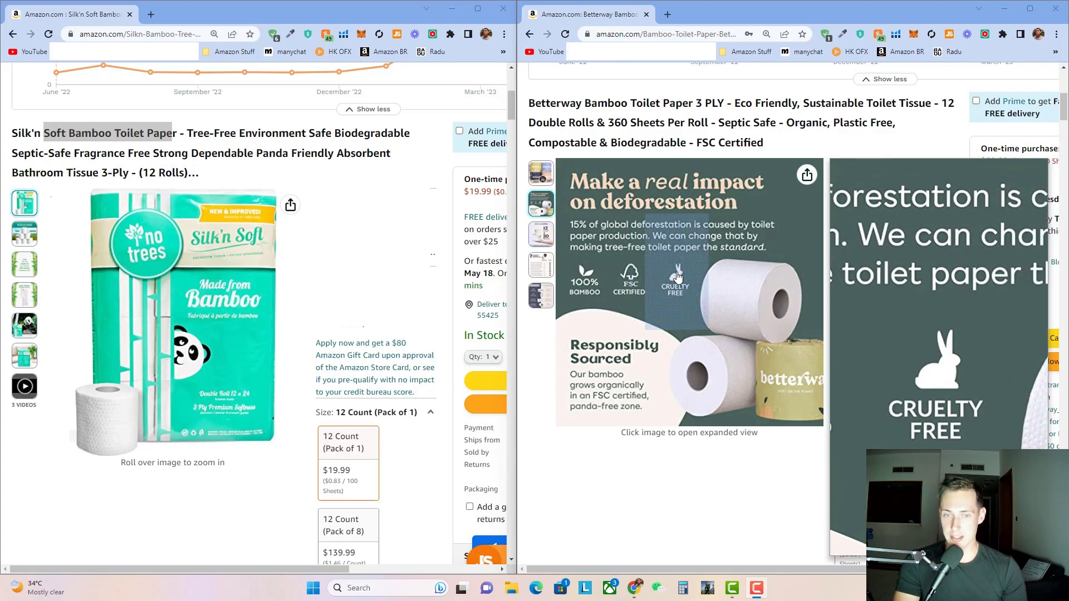
- View Betterway's deforestation impact, extra-long rolls and seven-reasons comparison graphics
left_click(541, 234)
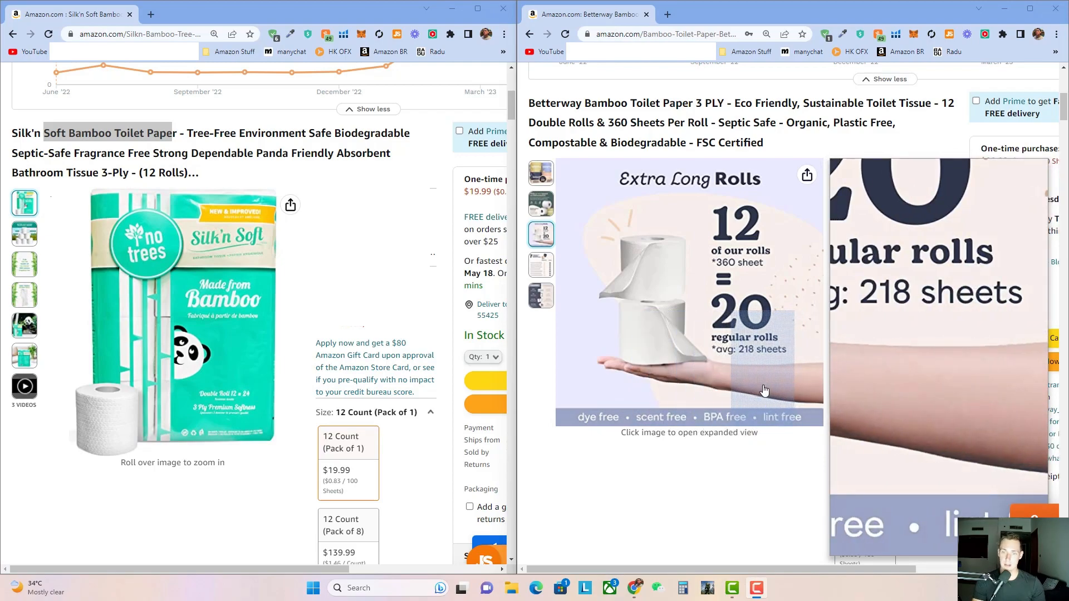
mouse_move(646, 317)
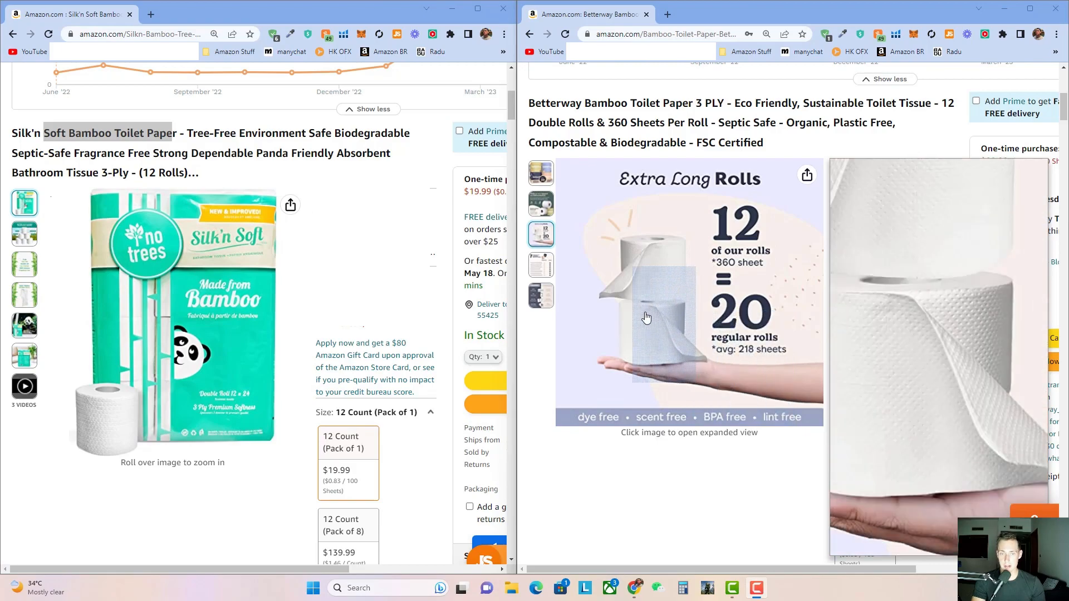
left_click(541, 265)
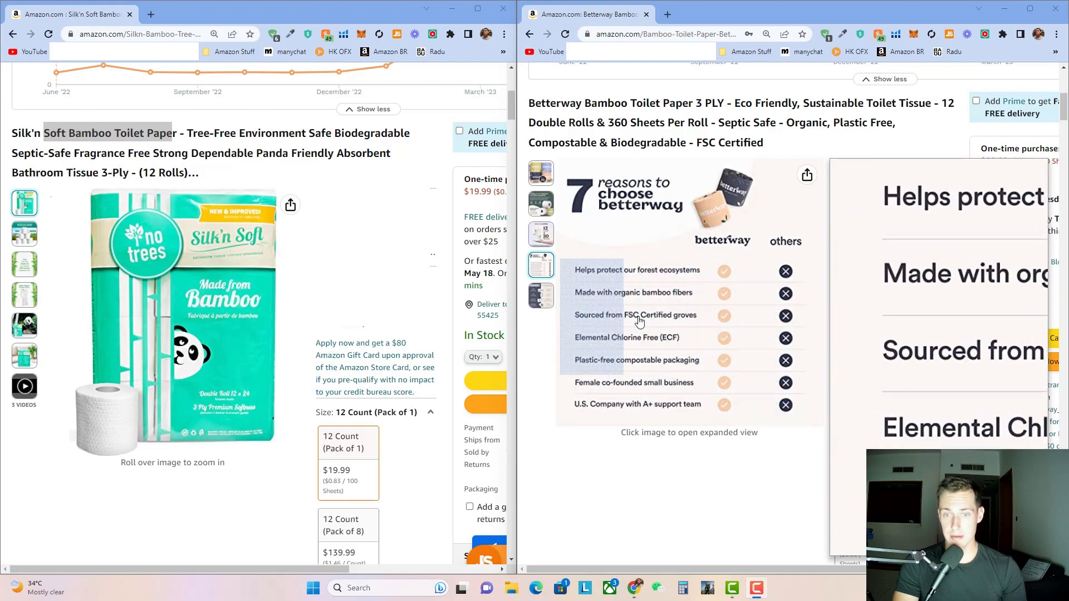
left_click(541, 296)
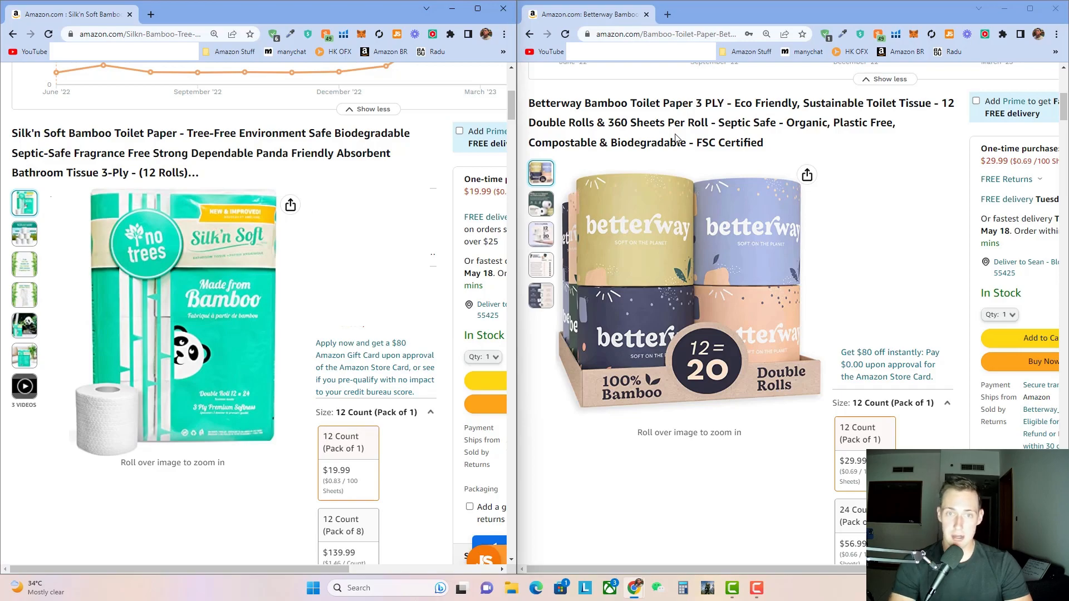
mouse_move(581, 116)
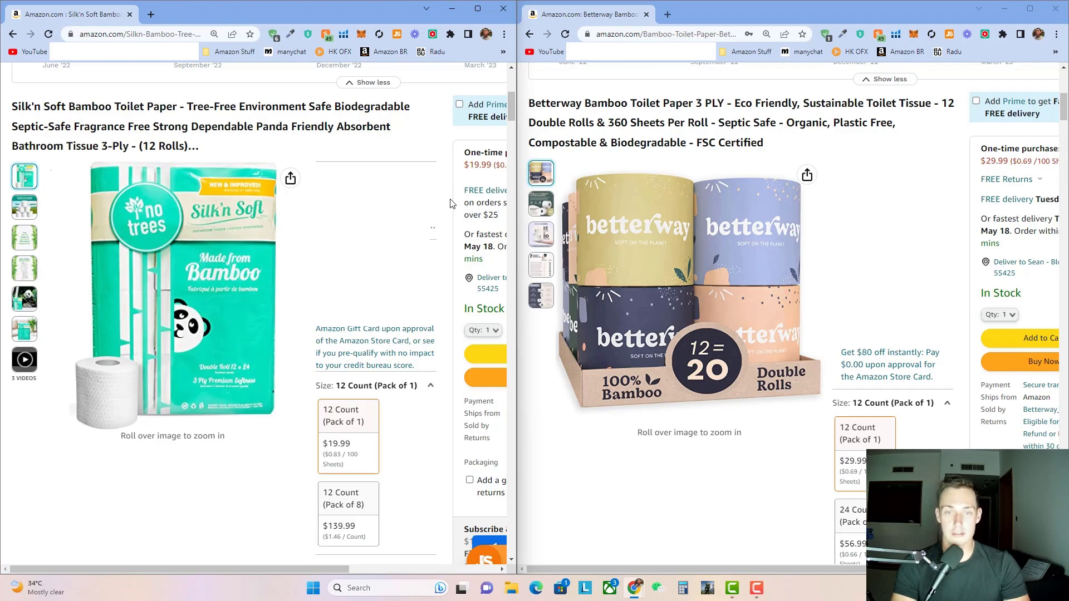
mouse_move(668, 242)
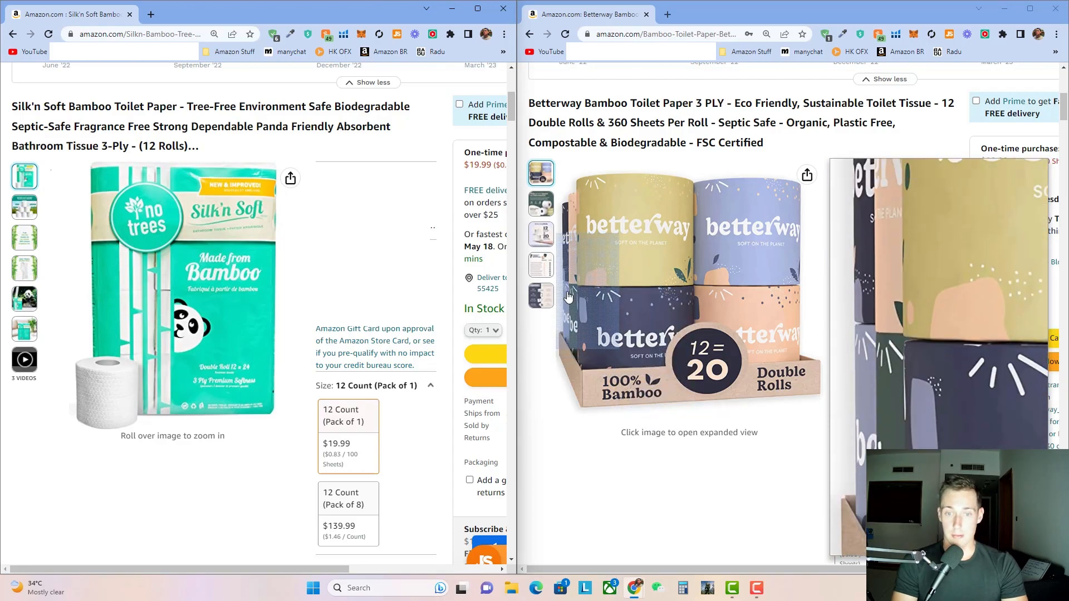
- View Betterway's main photo and Silk'n Soft's Double Rolls box beside its 4.1-star, $19.99 details
left_click(541, 295)
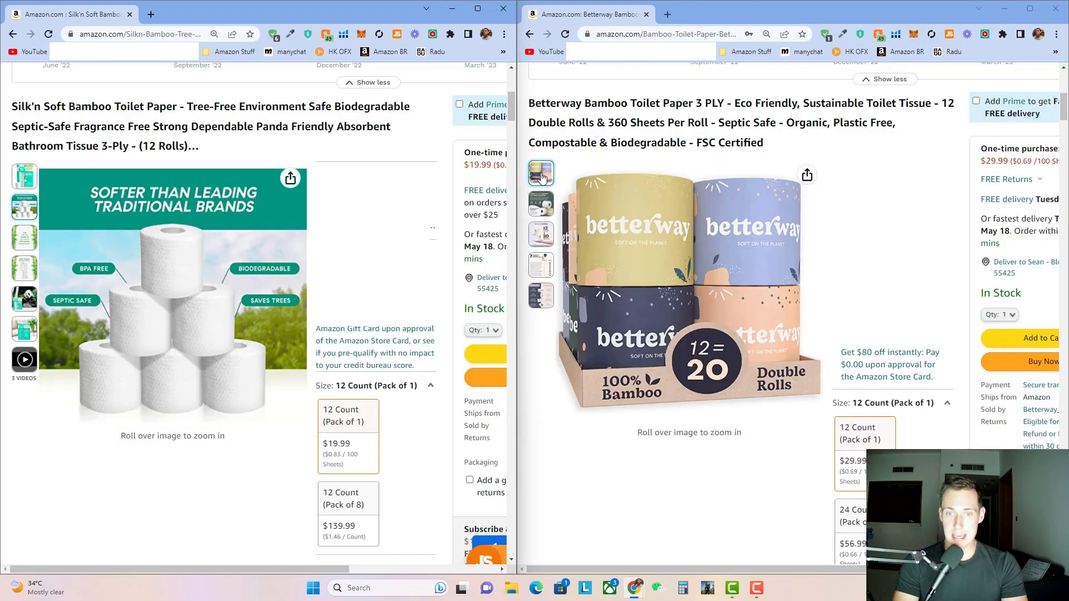
mouse_move(661, 199)
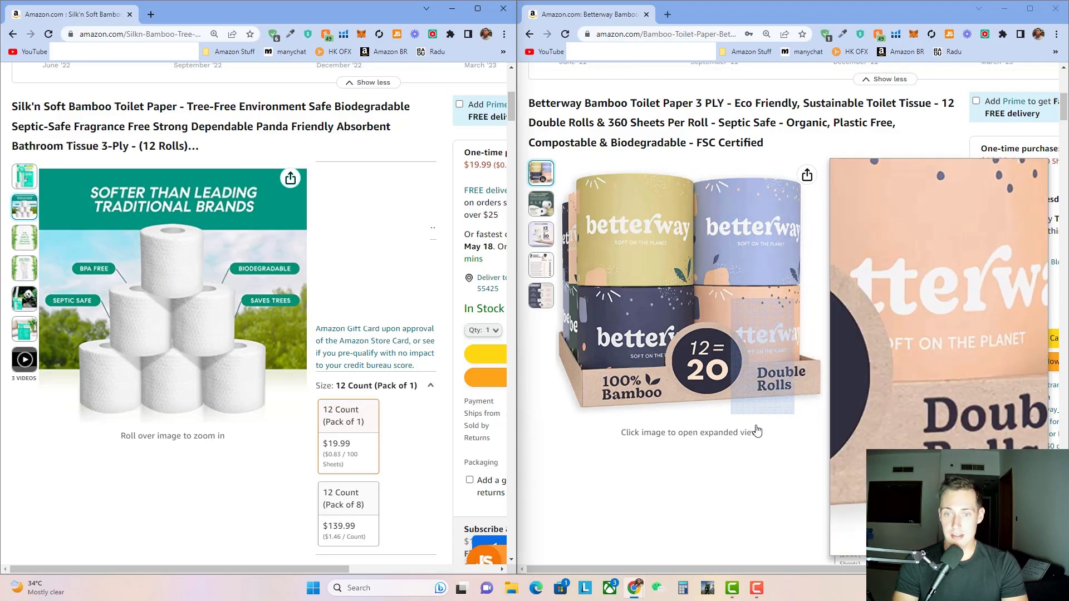
left_click(23, 176)
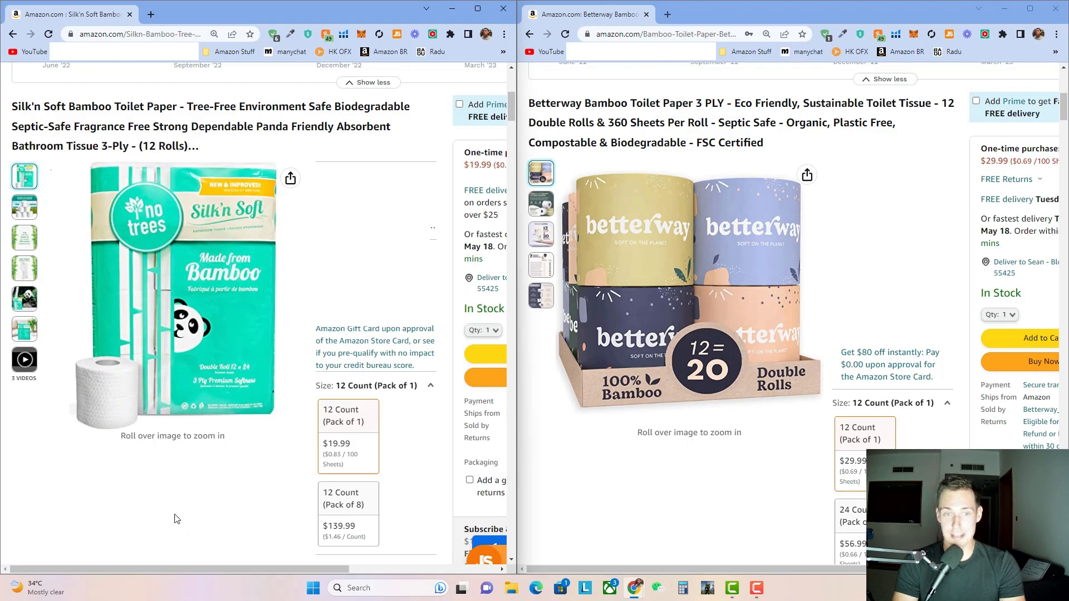
mouse_move(235, 452)
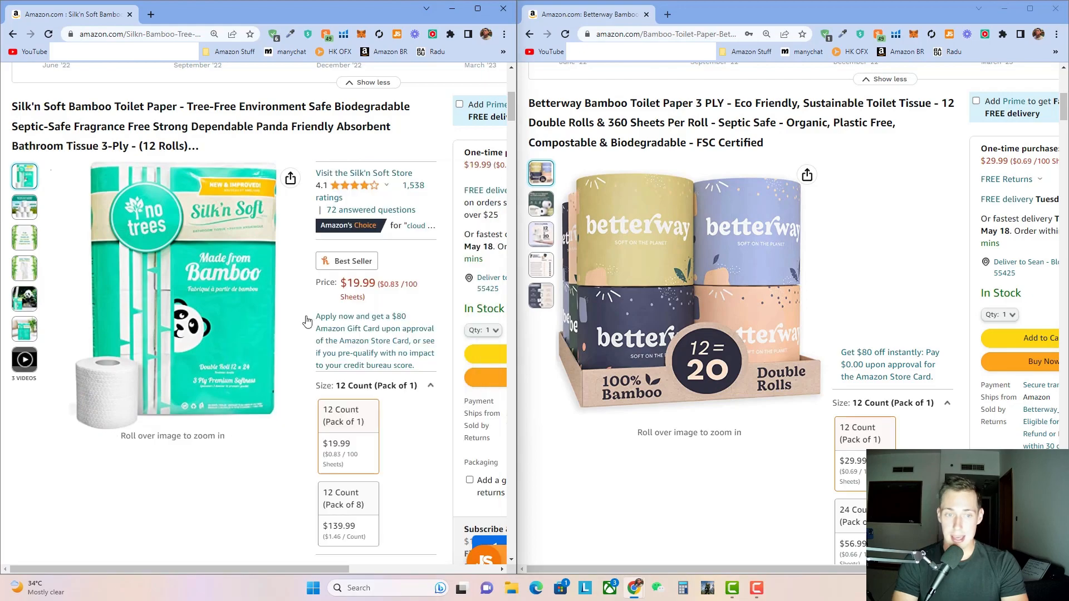
mouse_move(164, 308)
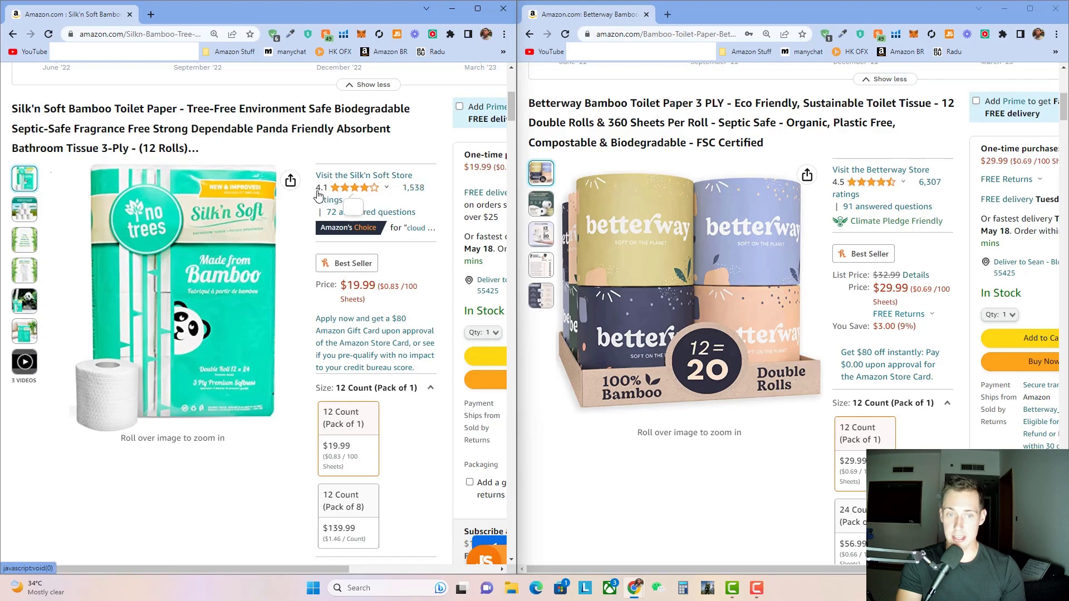
- Show Silk'n Soft's 4.1-star breakdown and Betterway's 4.5 stars from 6,307 ratings at $29.99
left_click(350, 187)
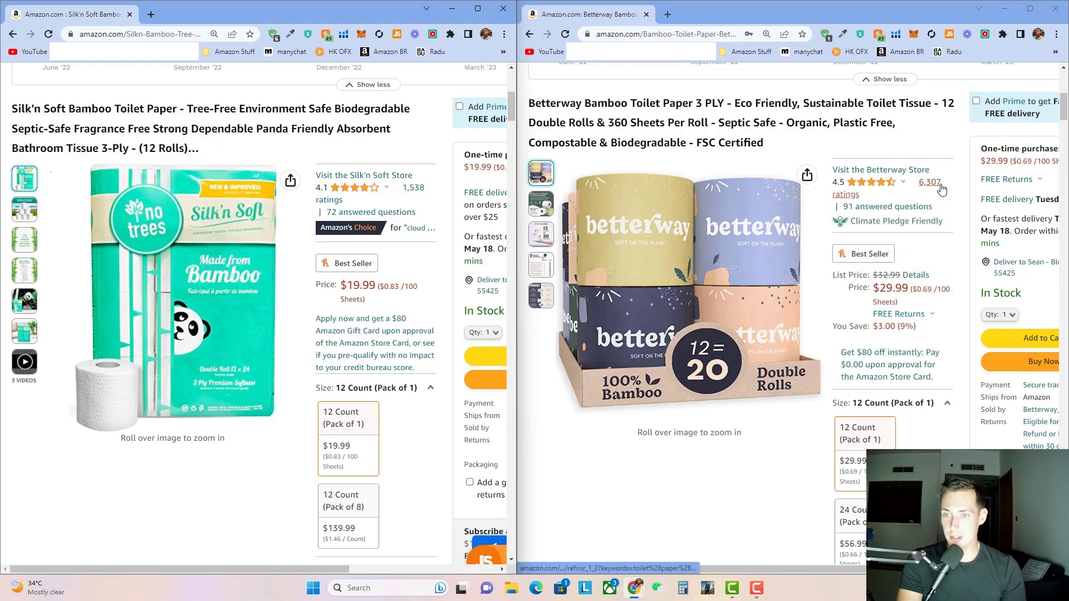
left_click(541, 233)
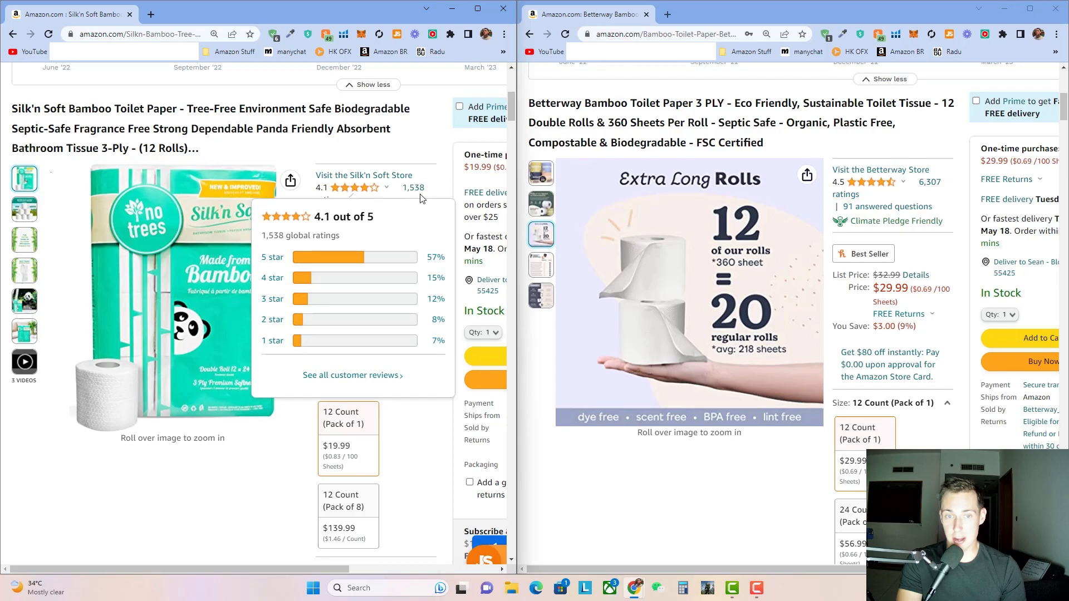
mouse_move(239, 507)
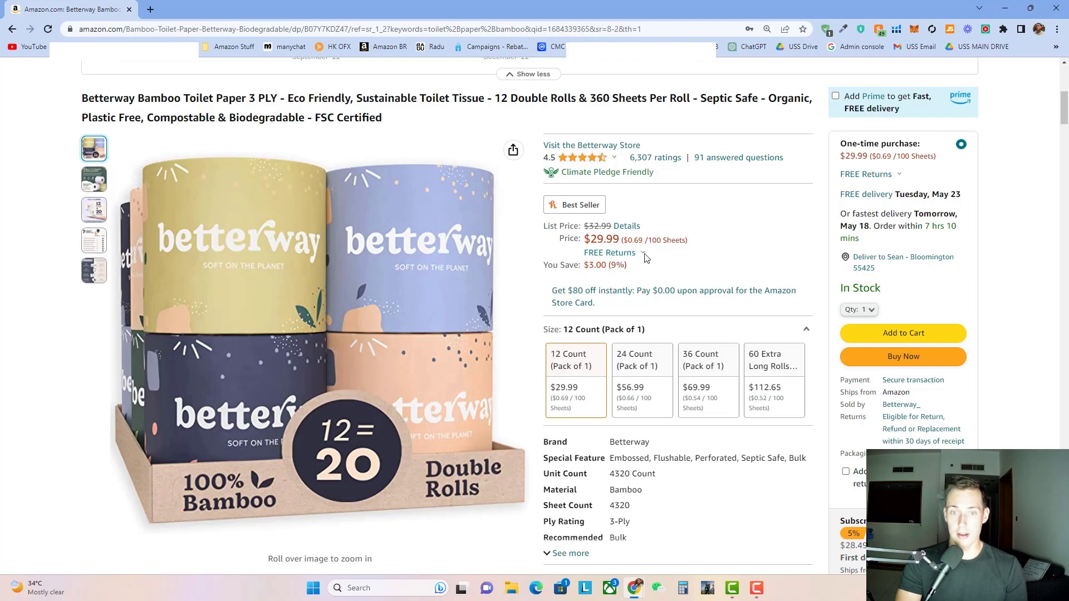
double_click(601, 239)
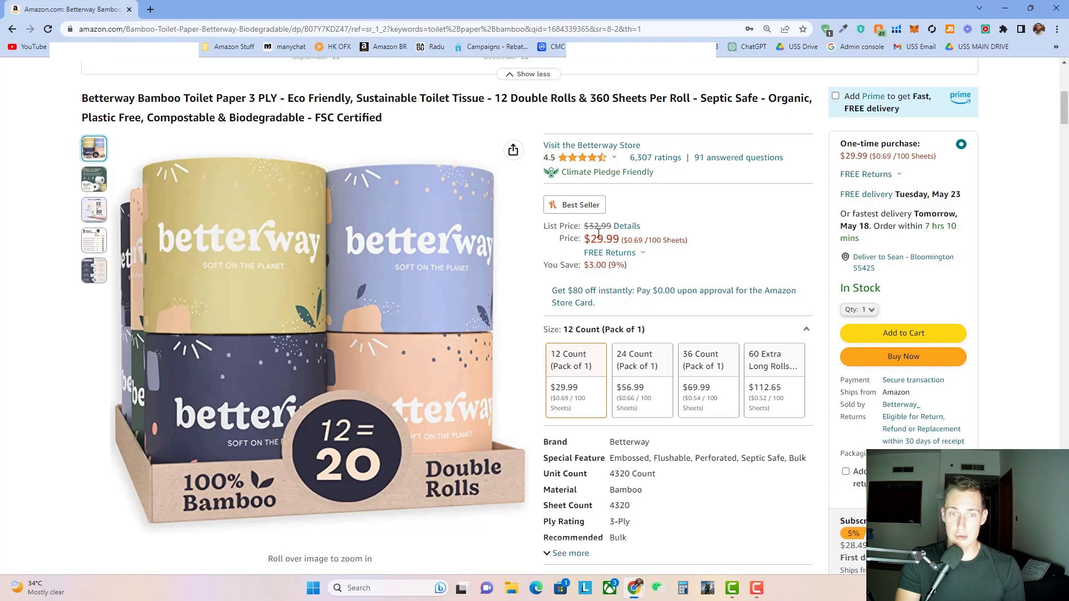
mouse_move(343, 491)
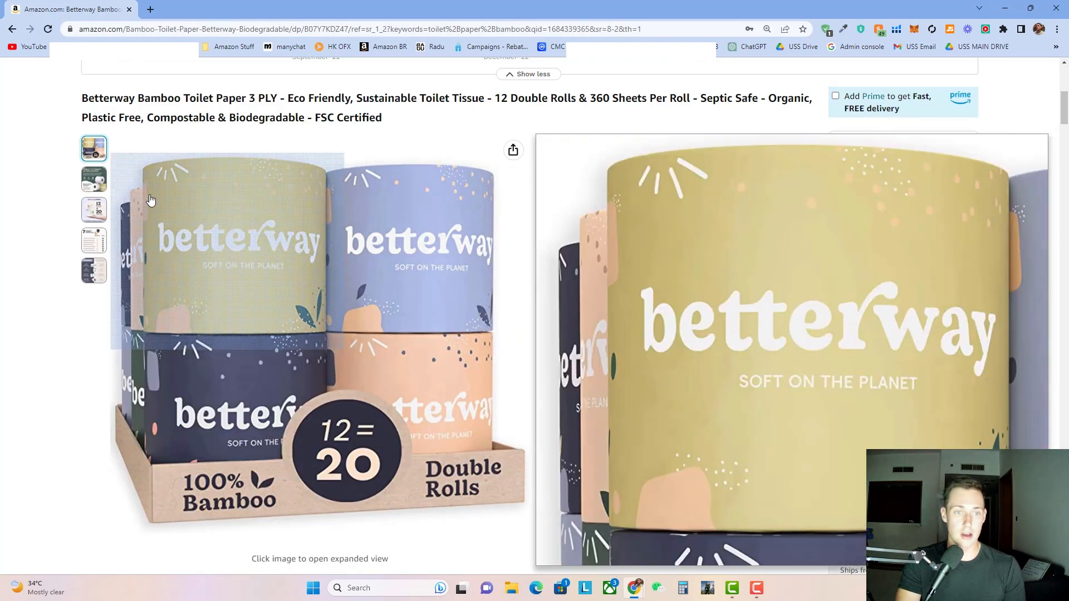
mouse_move(298, 181)
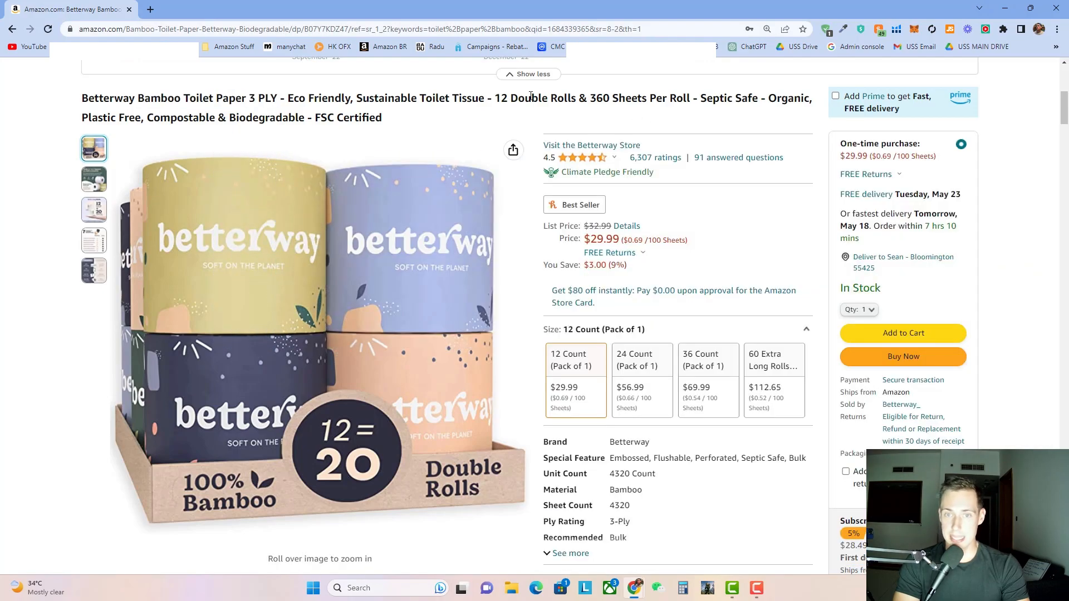
mouse_move(190, 314)
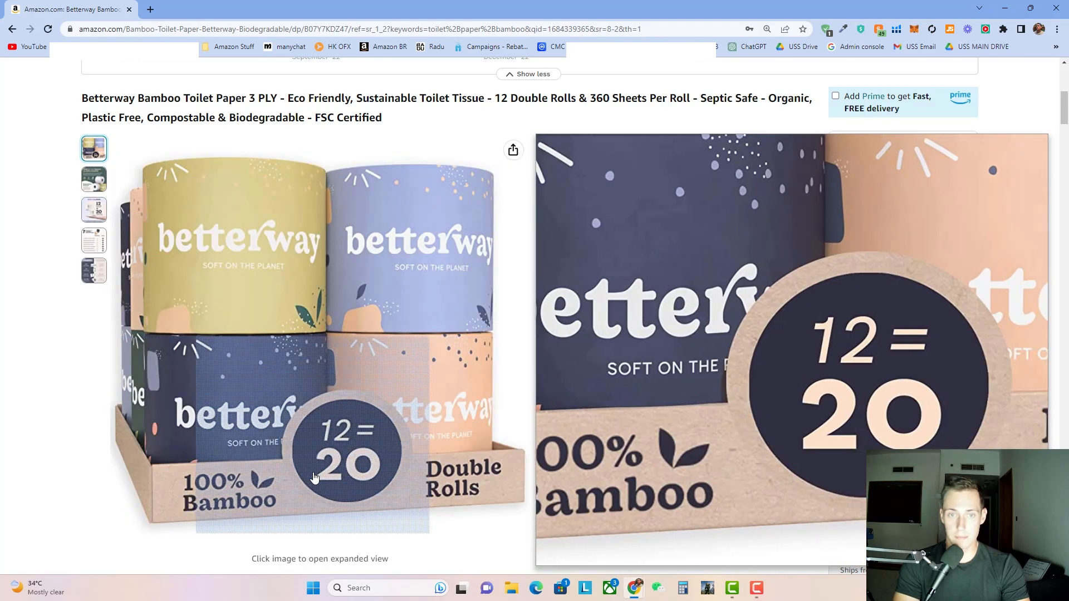
scroll("down", 3)
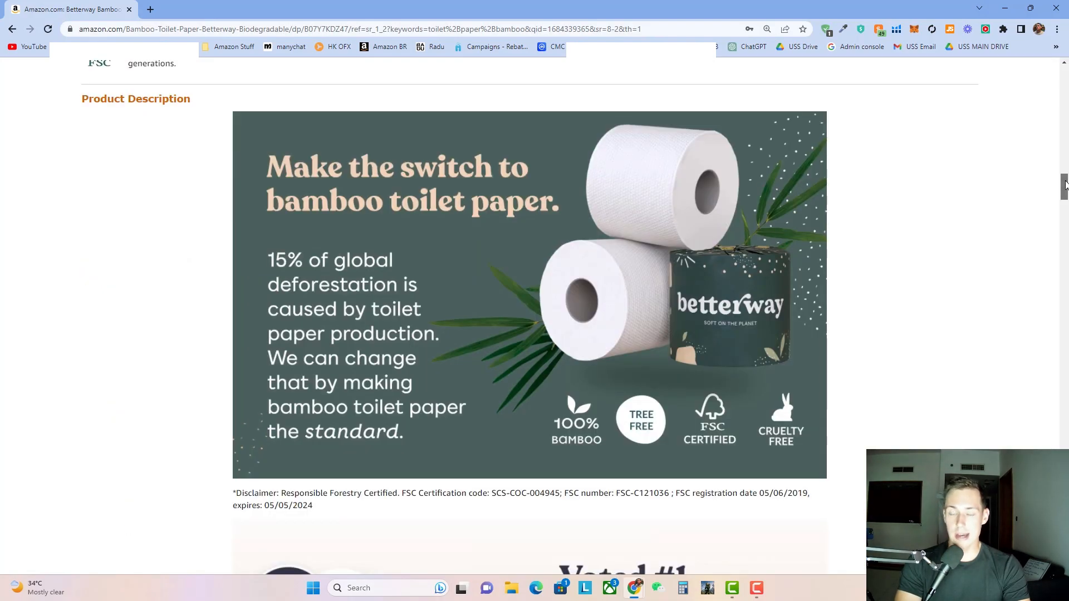
scroll("down", 3)
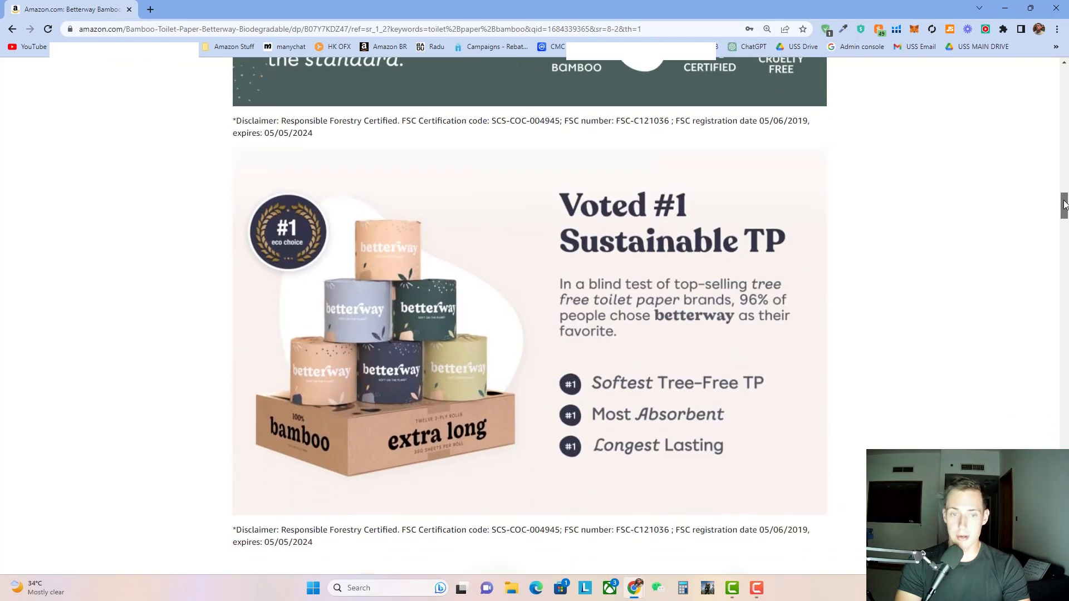
scroll("down", 3)
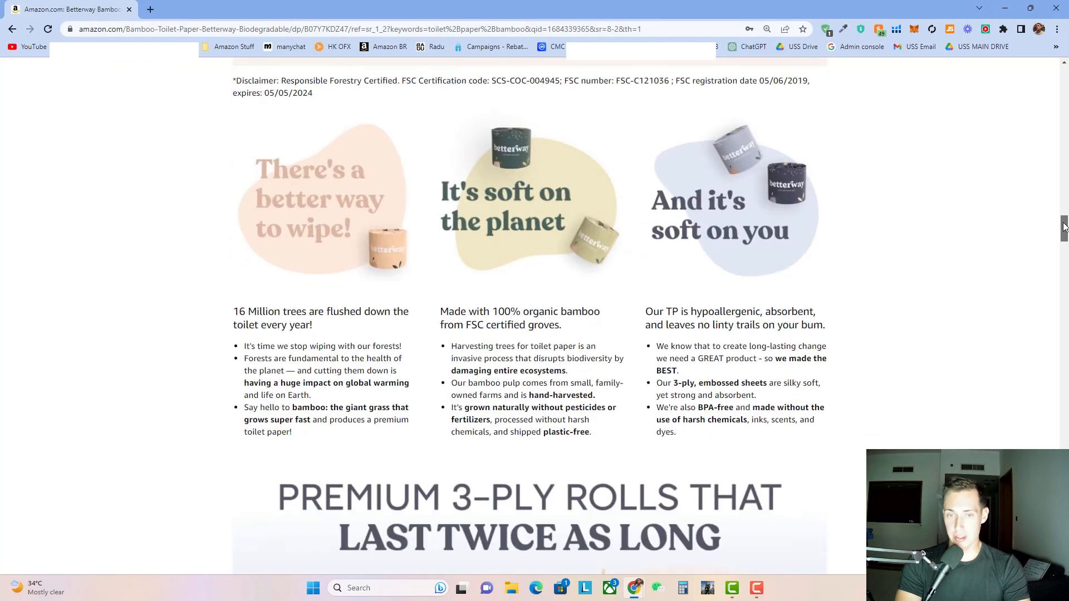
scroll("down", 3)
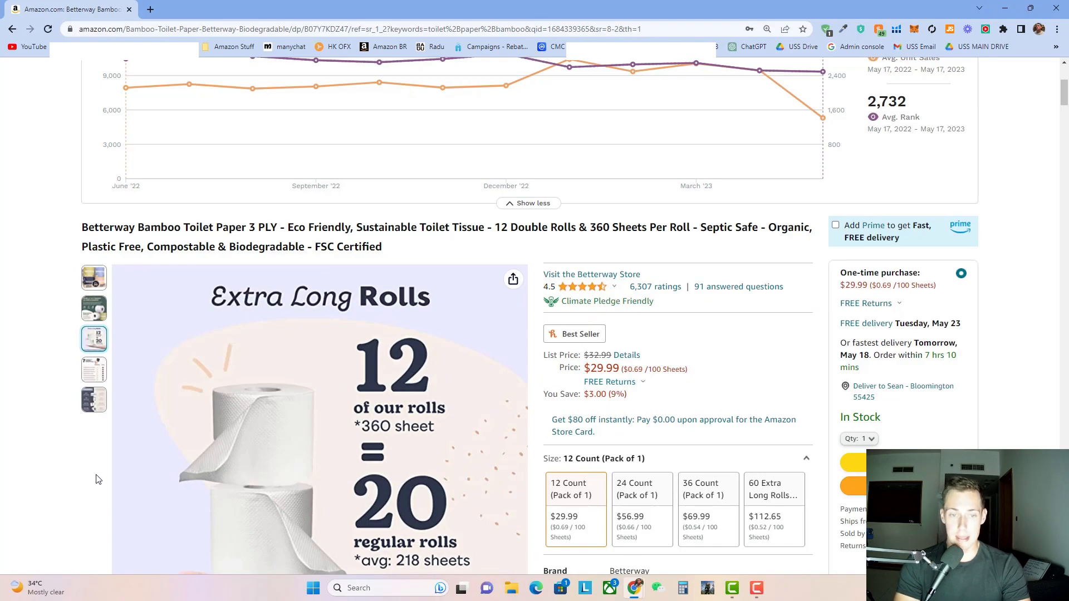
left_click(94, 277)
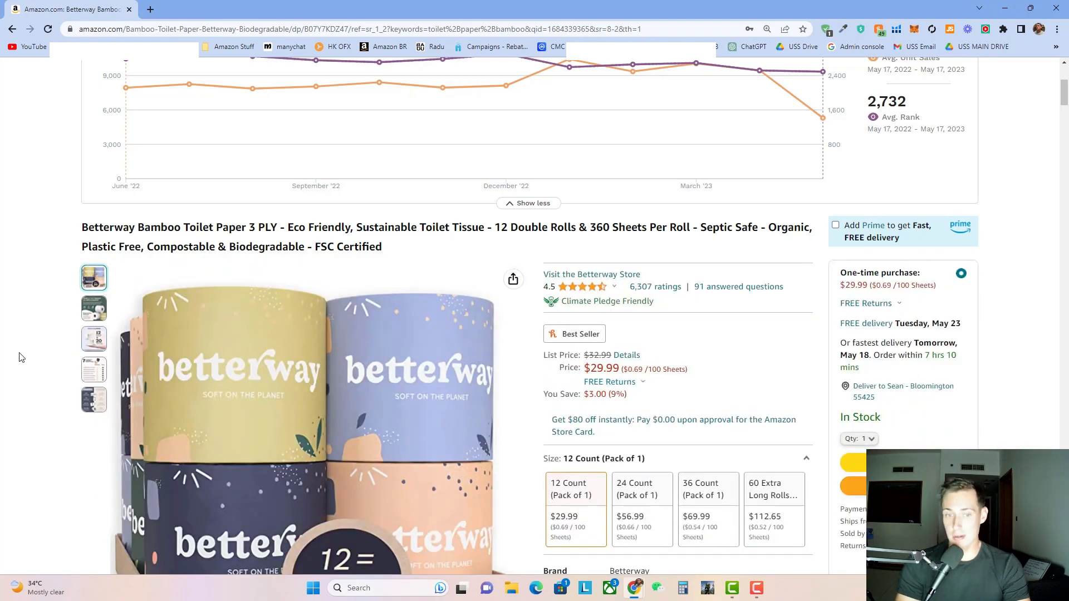
scroll("down", 3)
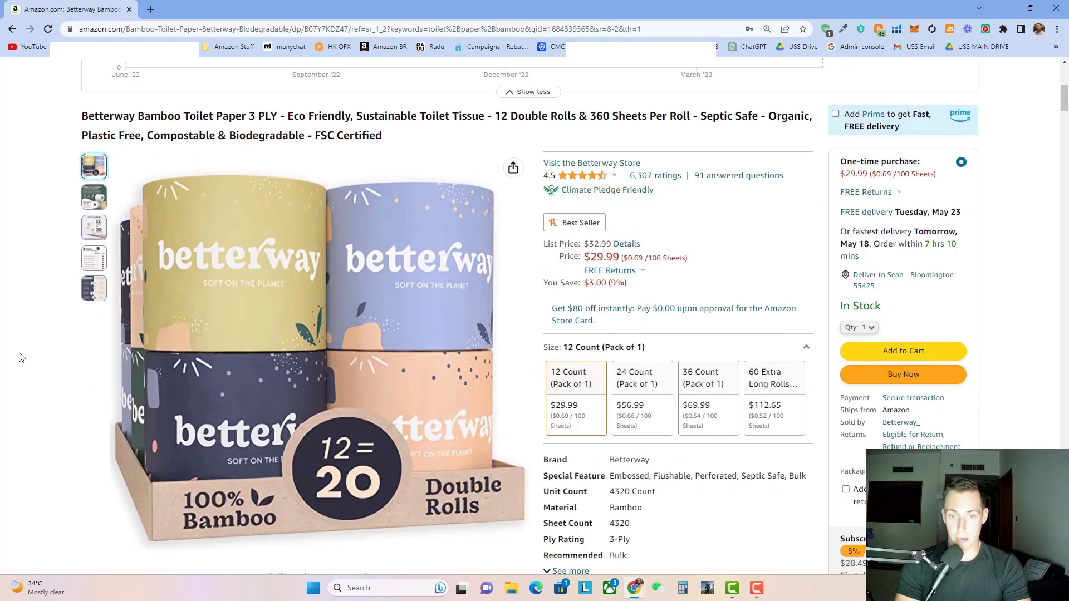
mouse_move(86, 348)
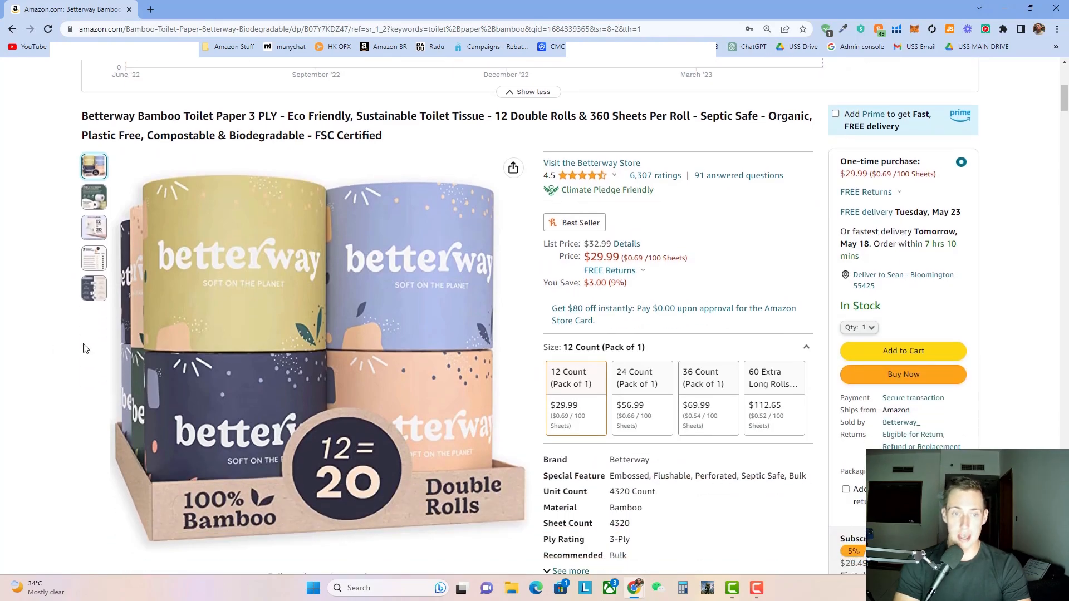
mouse_move(237, 209)
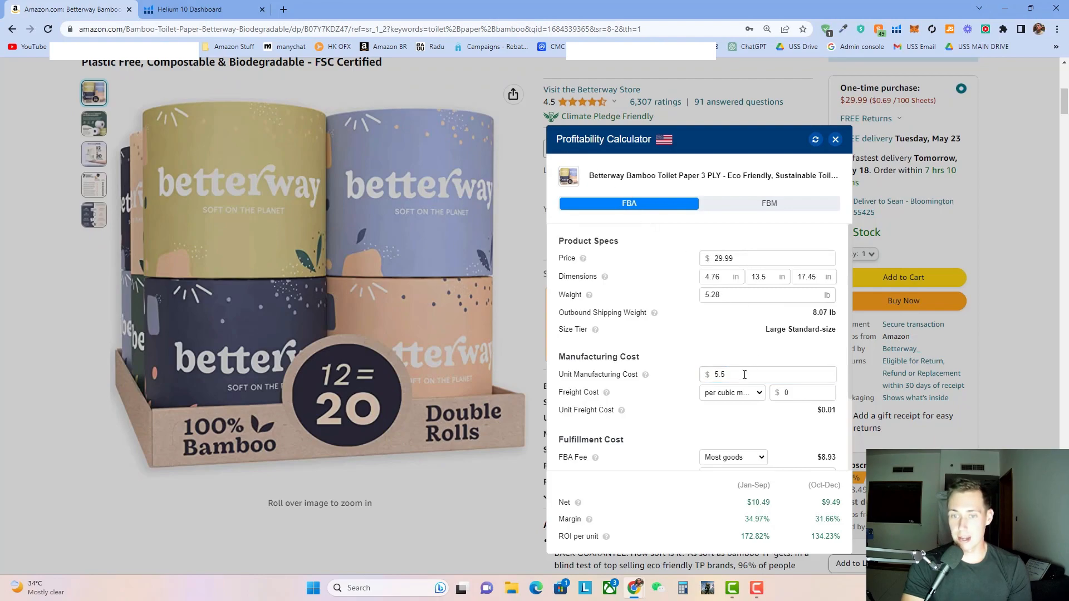
- Highlight the $10.49 net and 34.97% margin with a $5.50 unit manufacturing cost
double_click(757, 502)
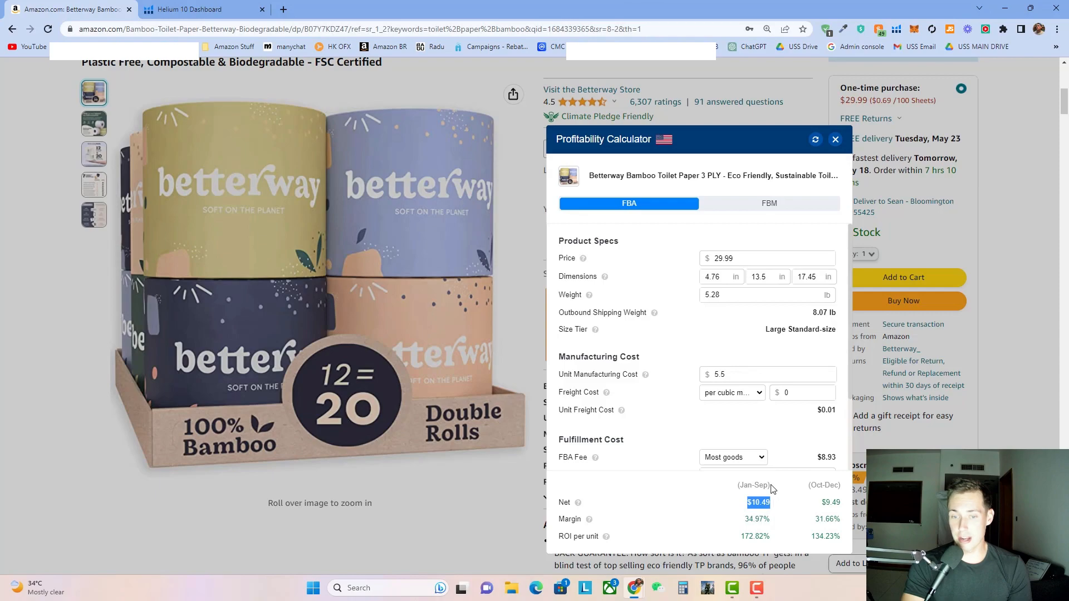
left_click(749, 374)
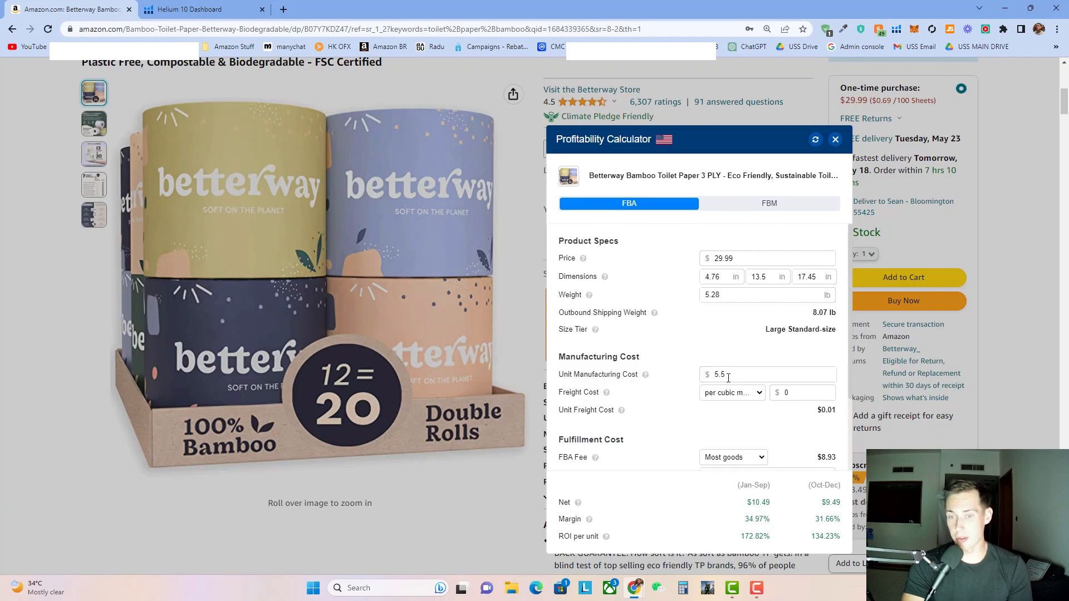
mouse_move(767, 513)
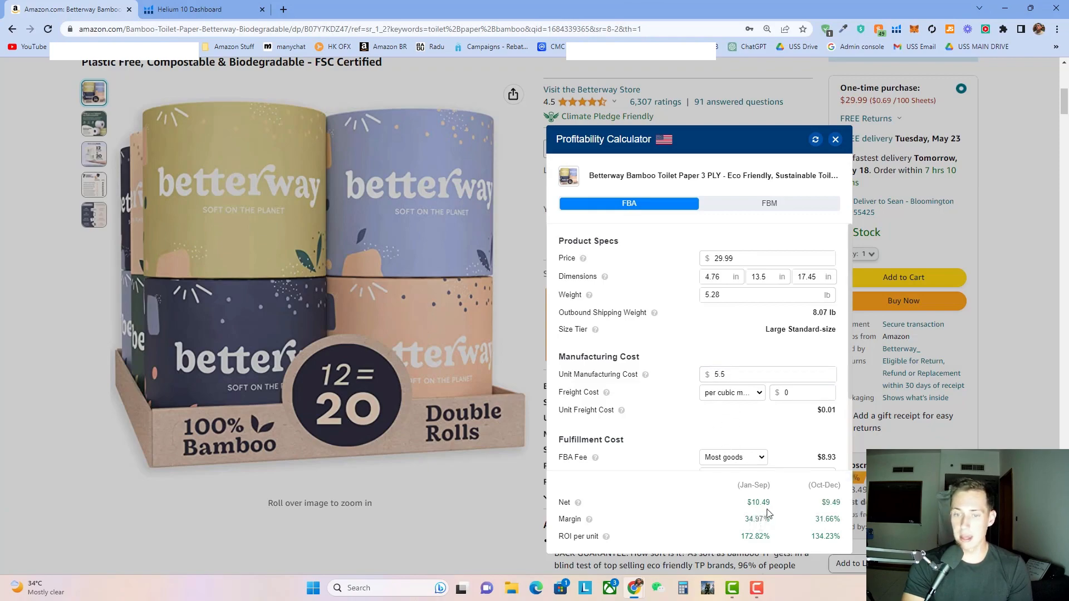
double_click(755, 519)
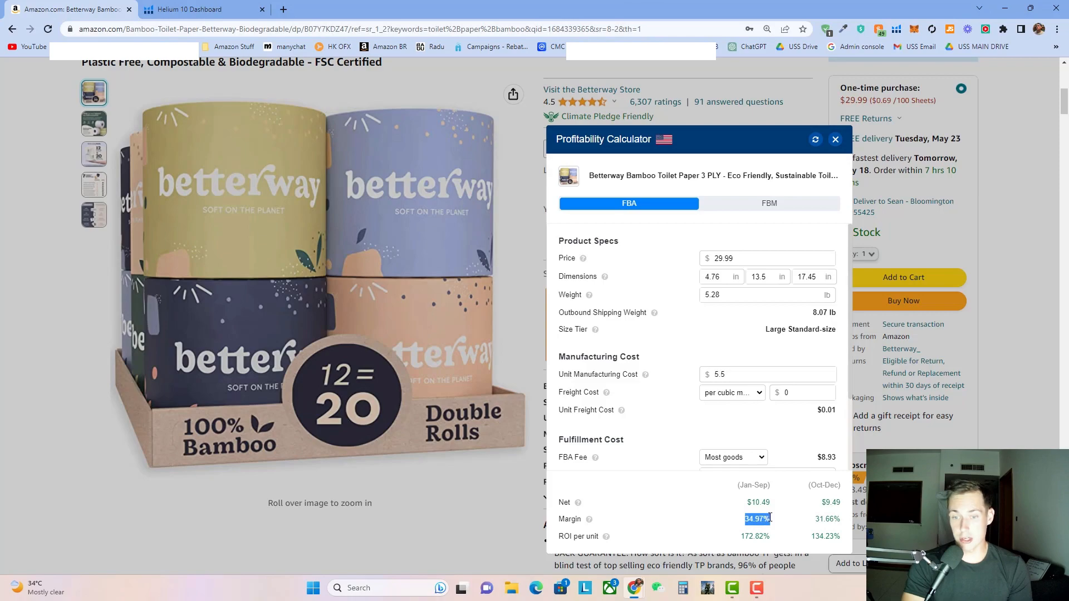